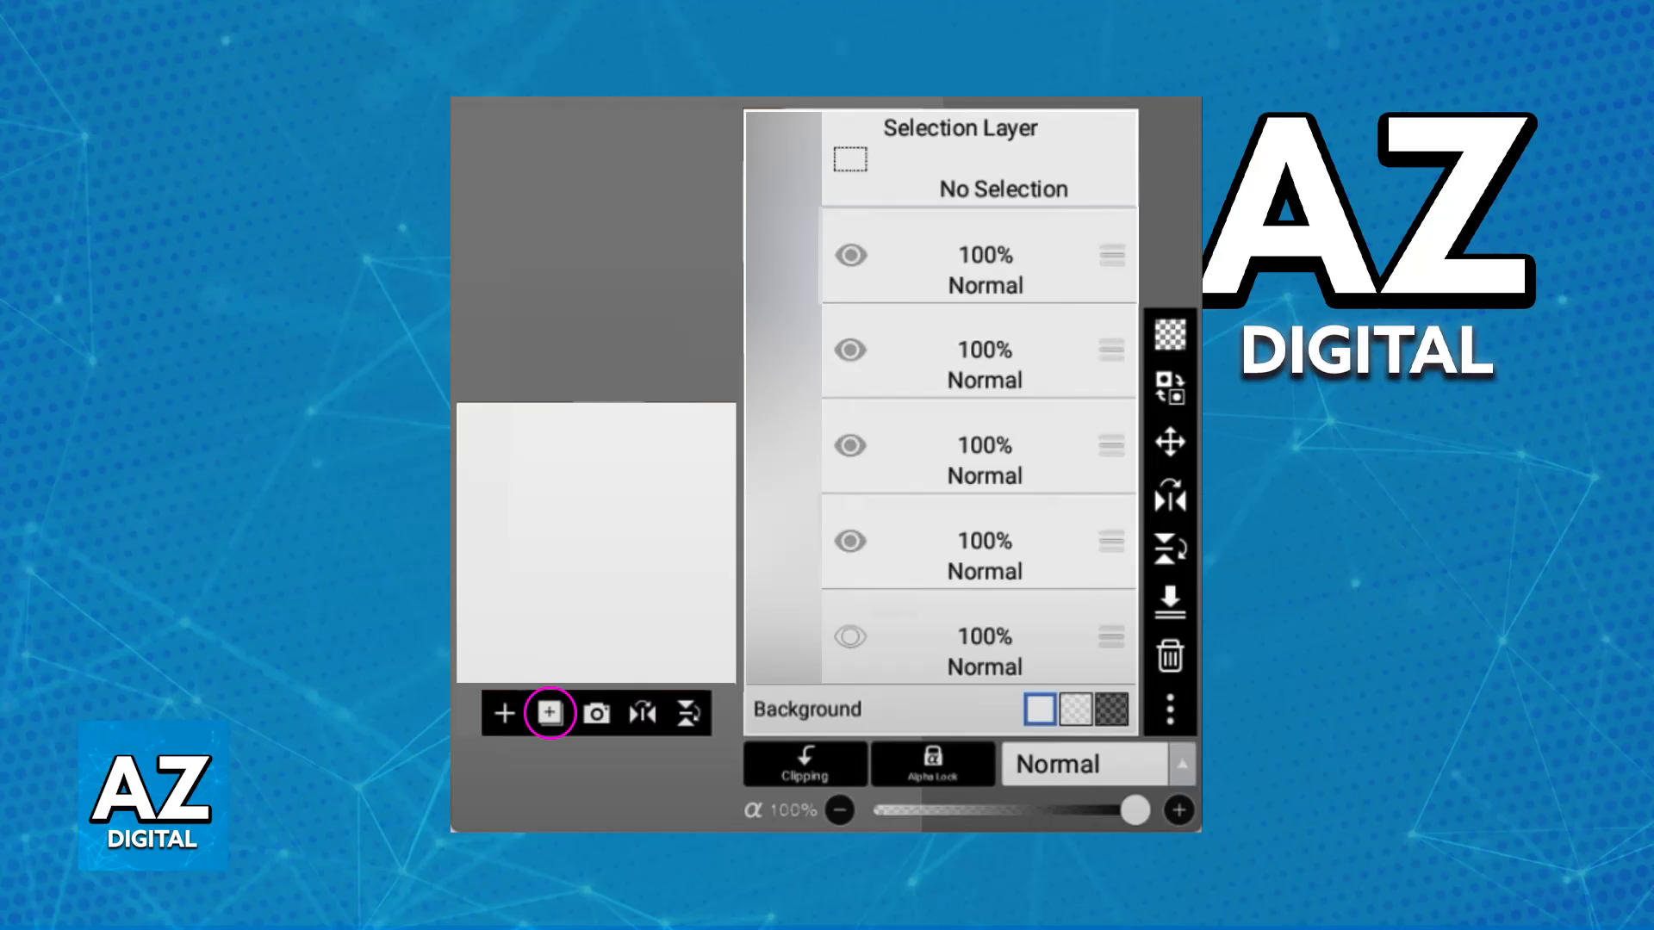
- Add a new Folder layer at the top of the stack via the layer-options menu
left_click(549, 713)
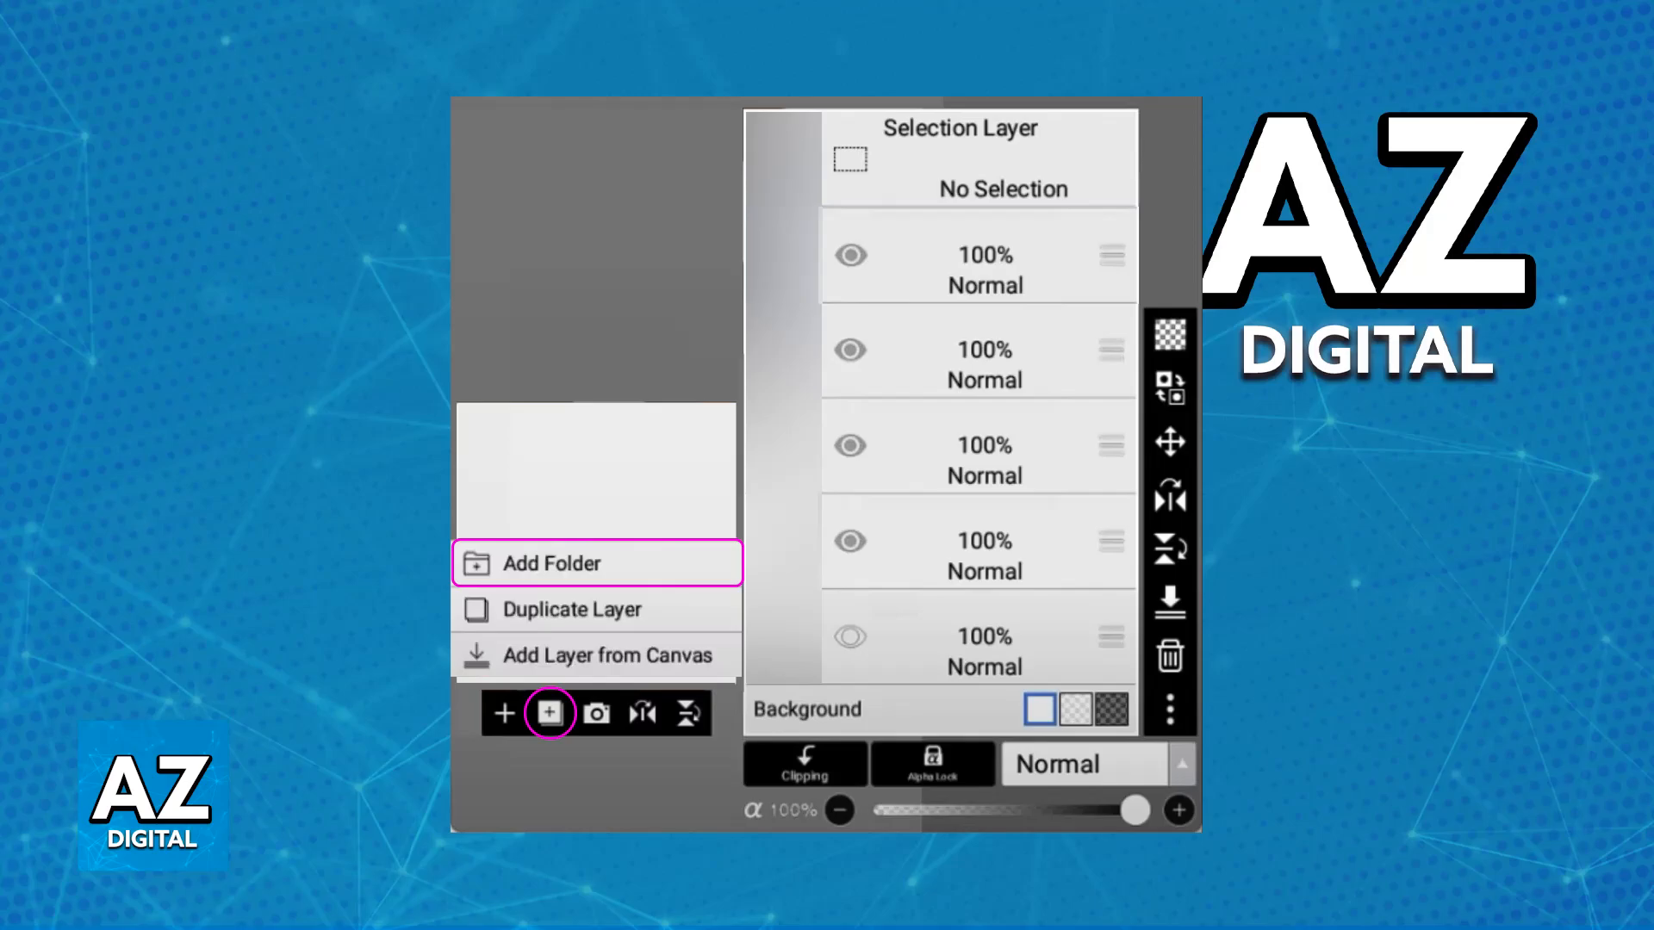
left_click(553, 563)
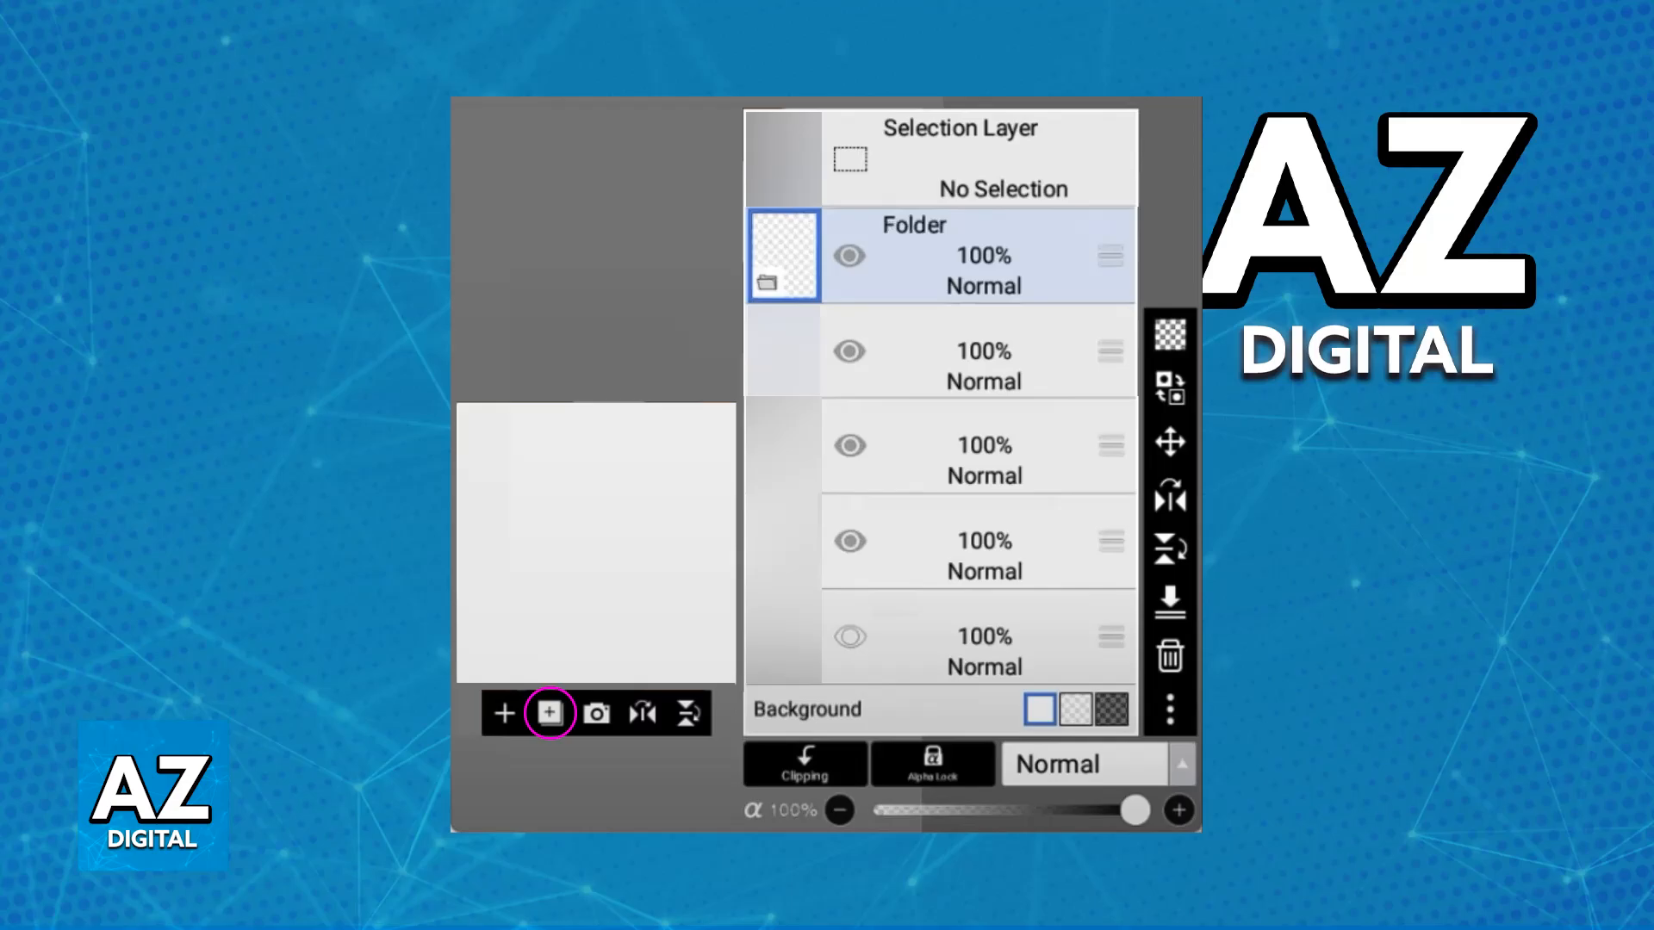
left_click(548, 713)
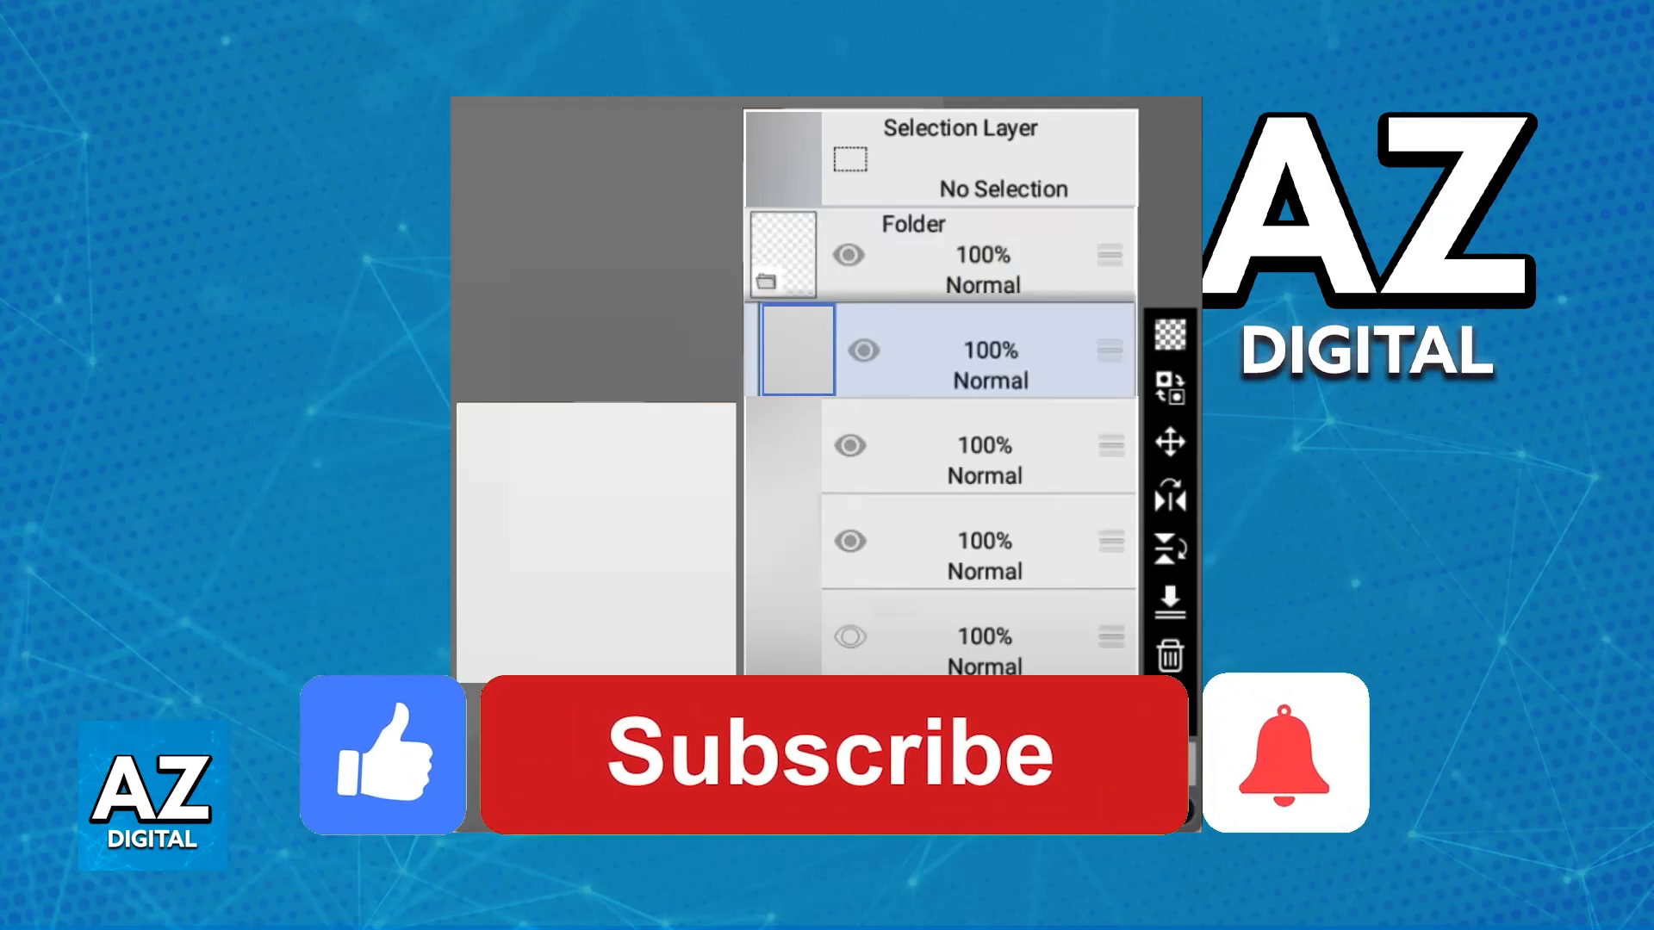
left_click(833, 753)
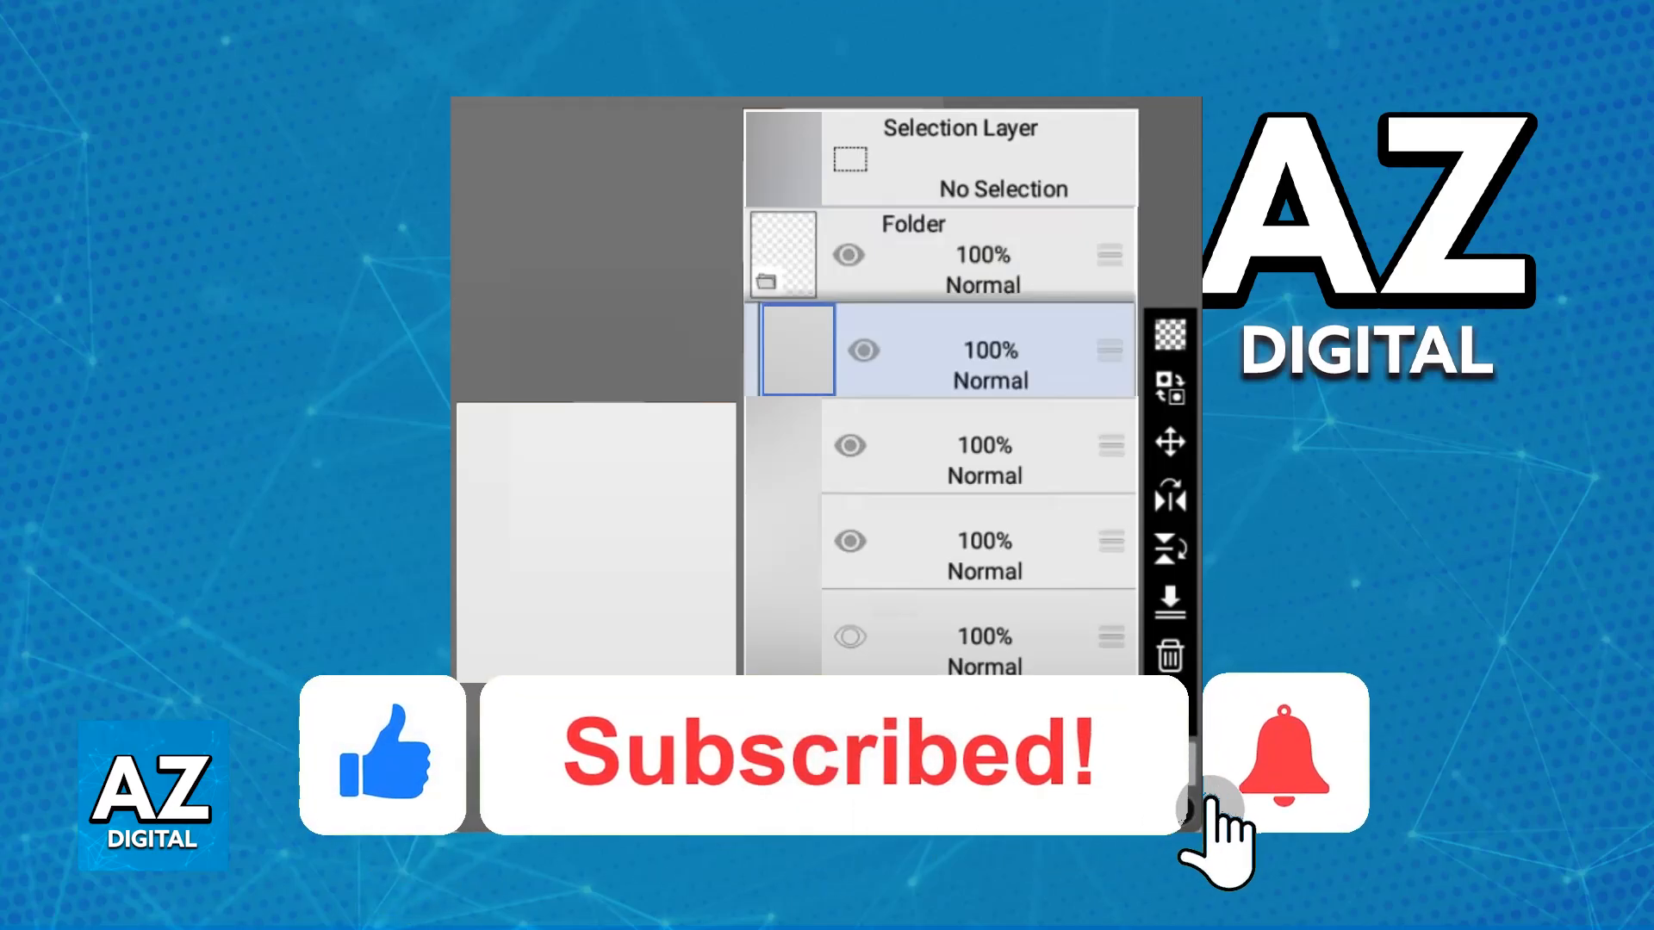
left_click(1285, 752)
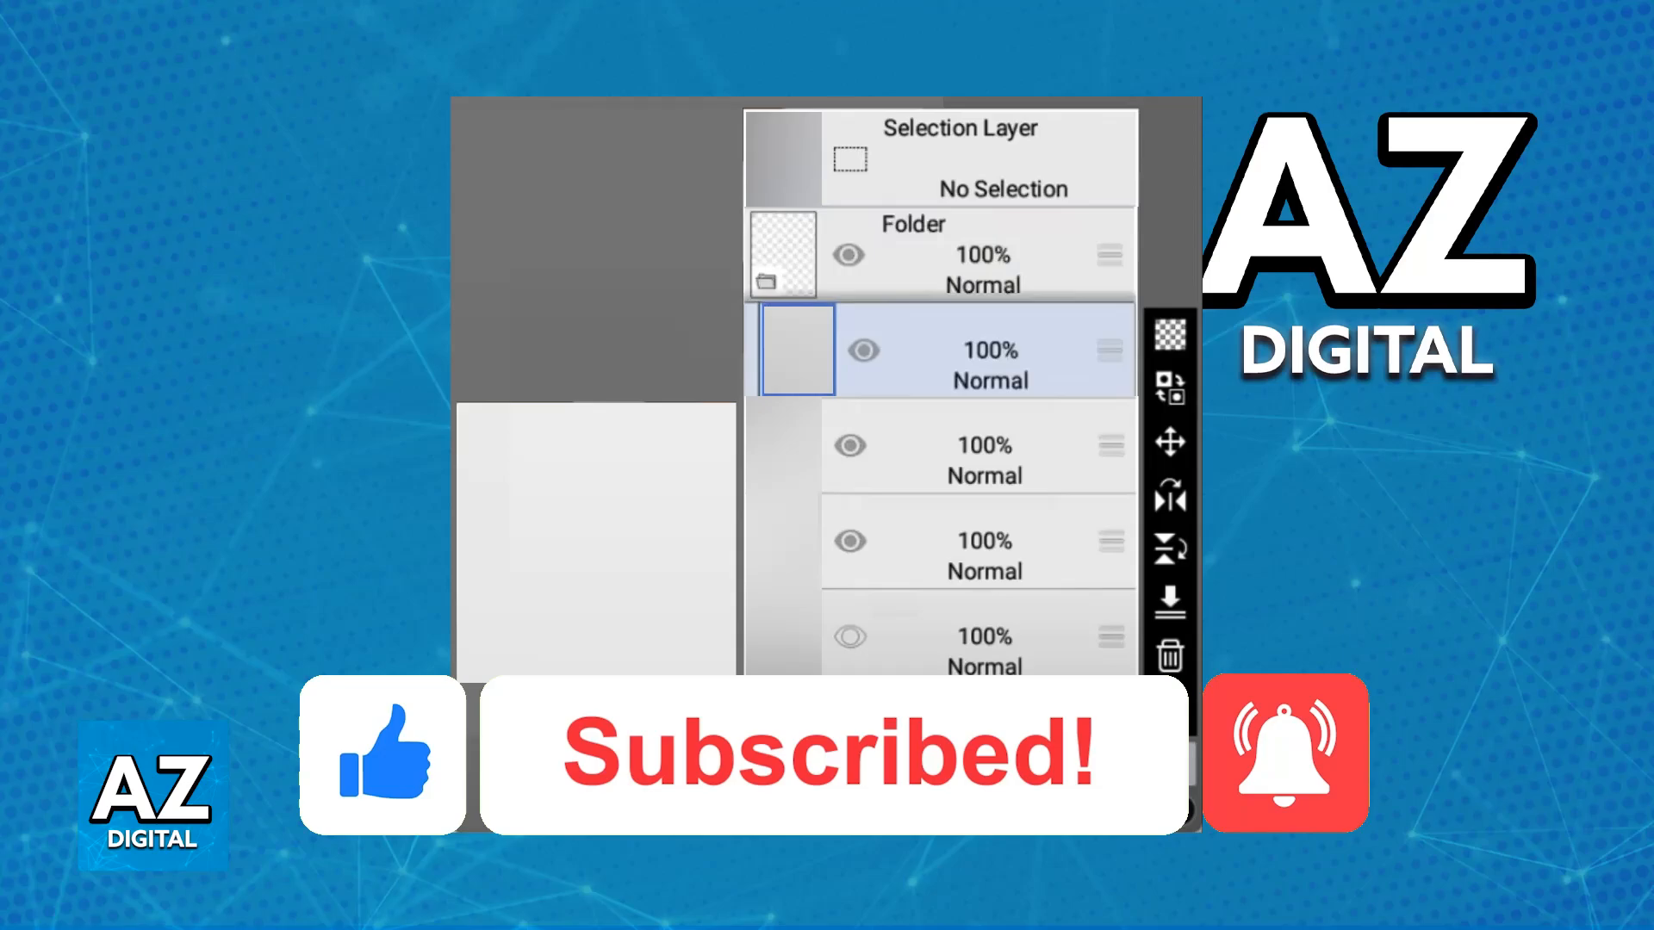